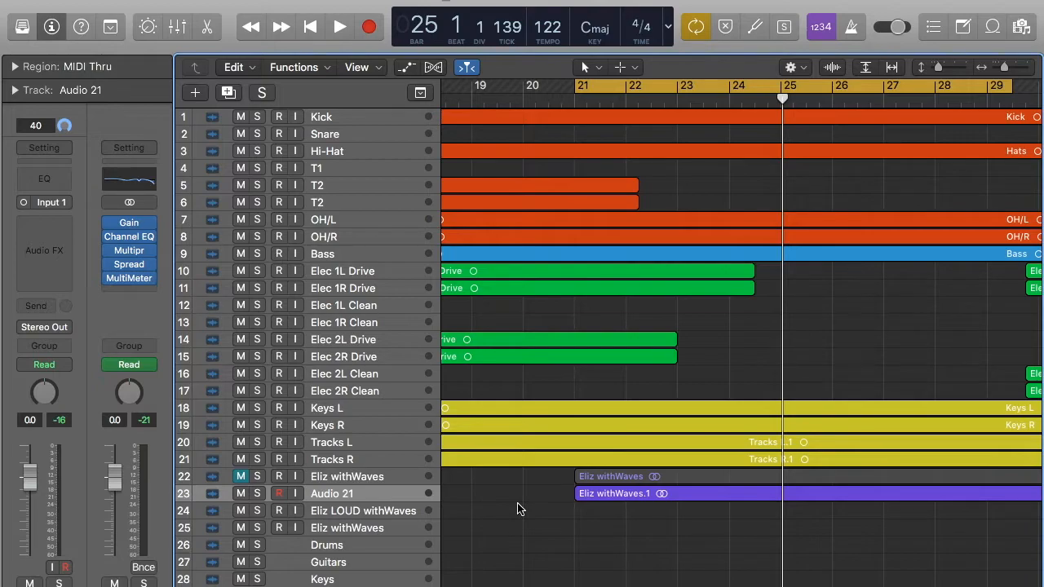
- Select the Audio 21 track and its Eliz withWaves.1 vocal region
left_click(346, 476)
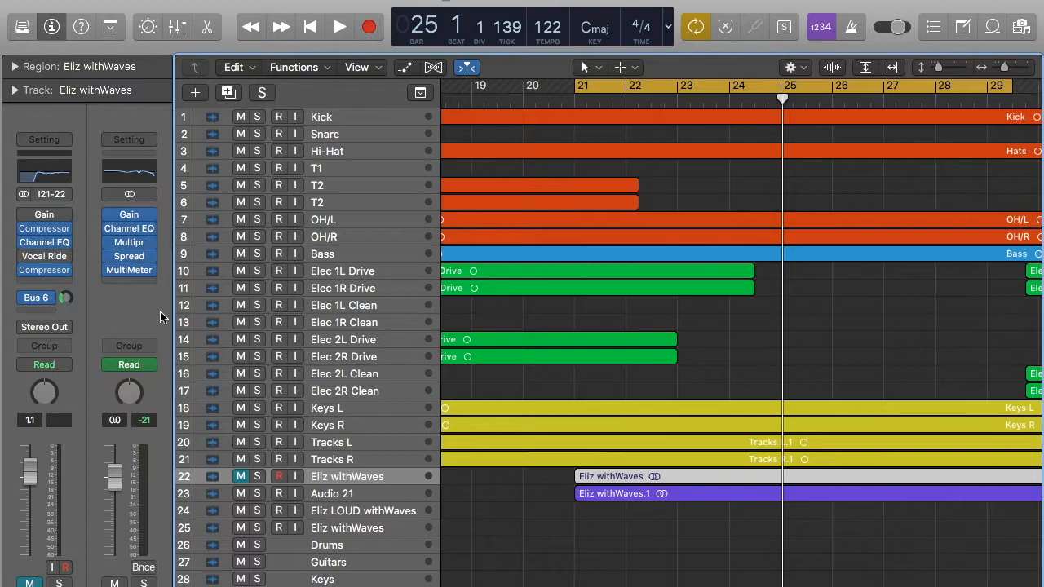
mouse_move(361, 504)
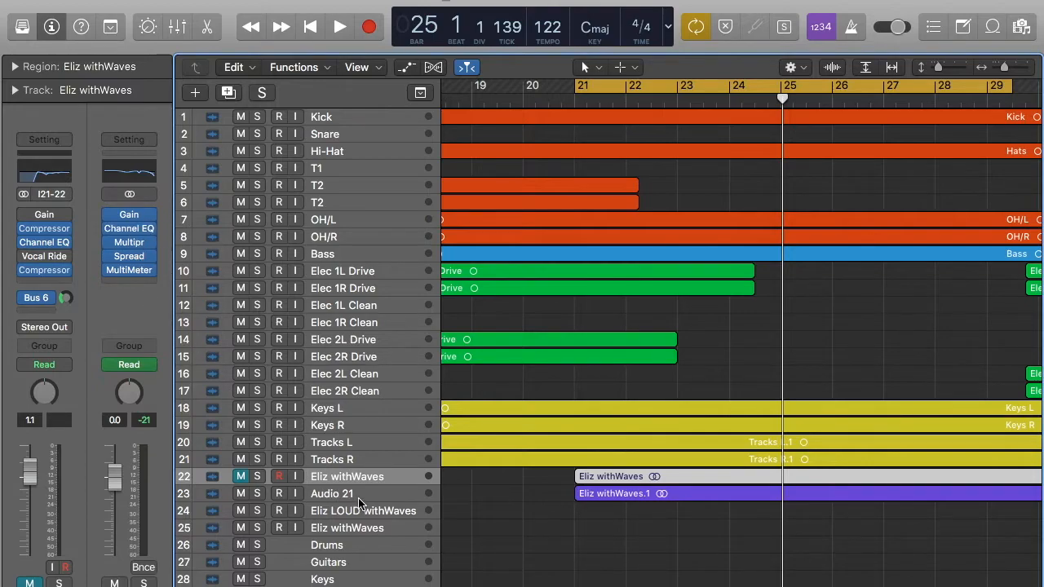
left_click(332, 493)
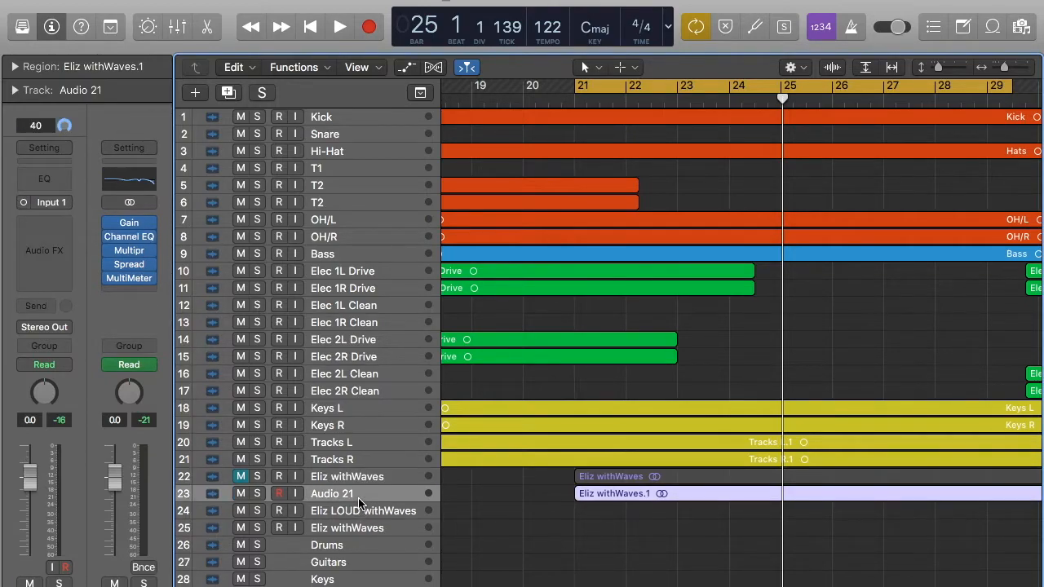
left_click(257, 494)
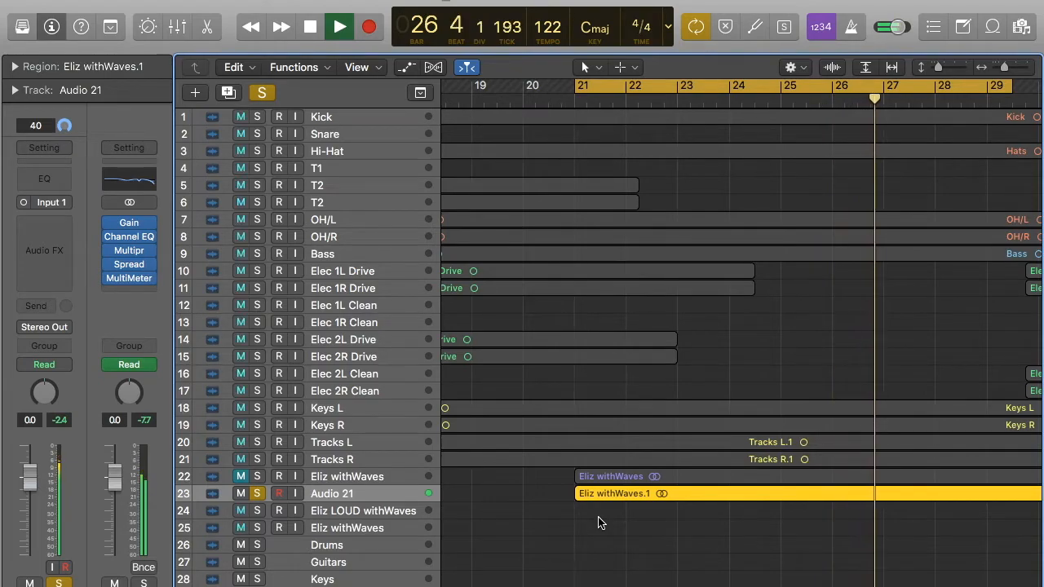
- Stop playback of the soloed Audio 21 vocal
left_click(310, 26)
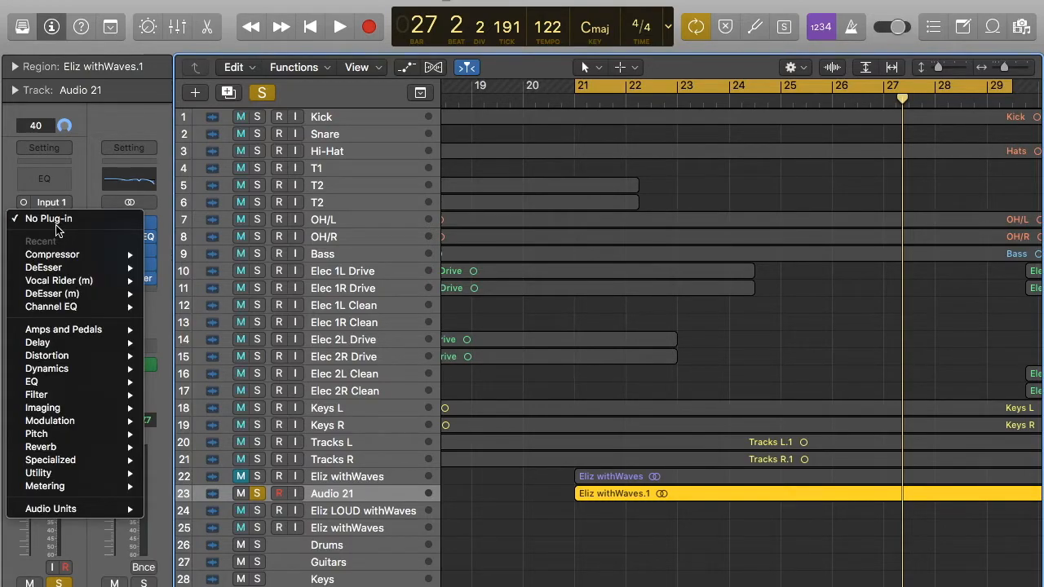
mouse_move(46, 368)
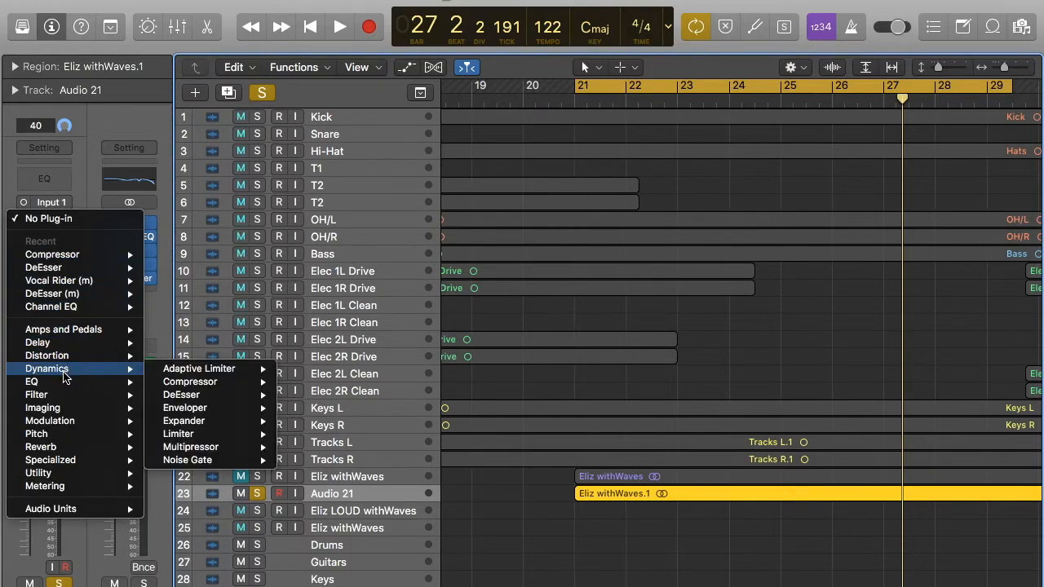
mouse_move(182, 394)
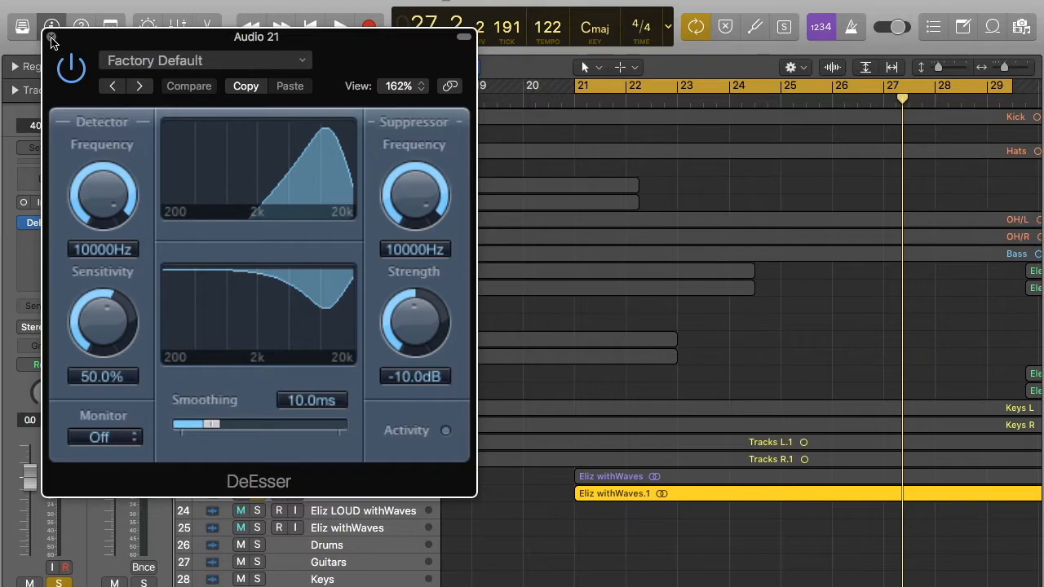
- Close the DeEsser plug-in window after reviewing its defaults
left_click(463, 37)
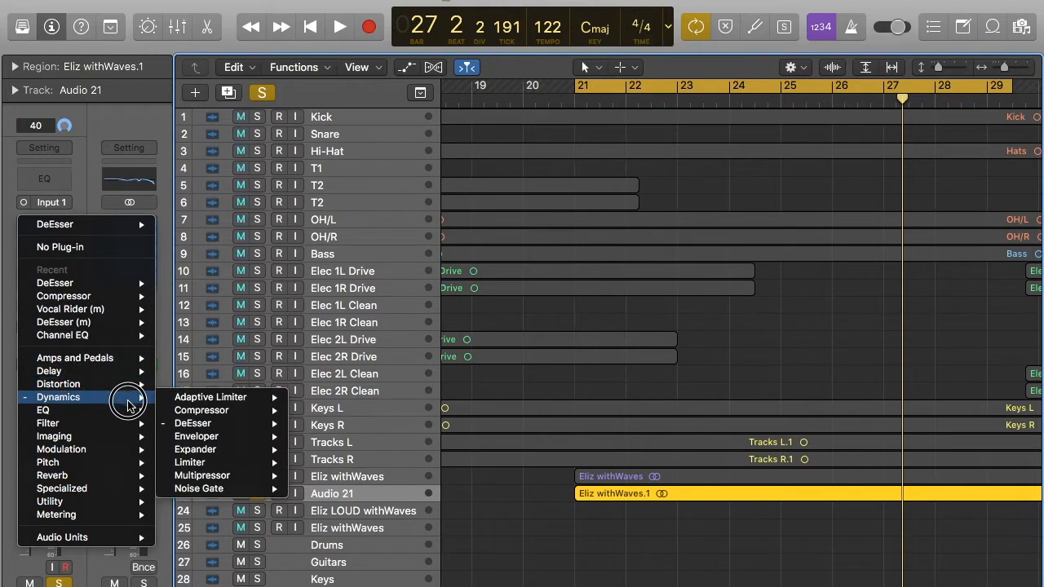
- Swap the DeEsser slot on Audio 21 for a Compressor plug-in
left_click(202, 410)
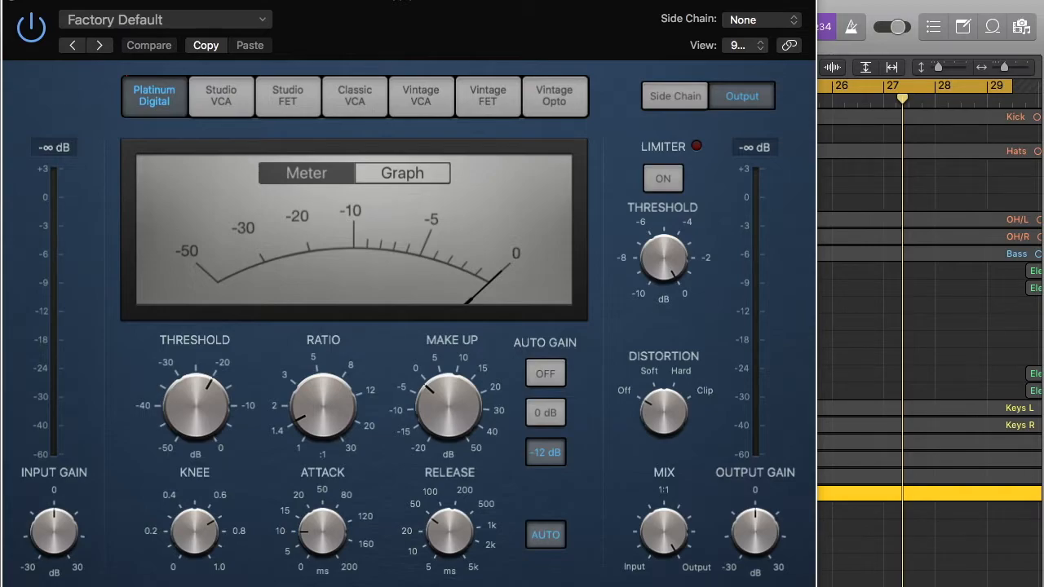
mouse_move(171, 112)
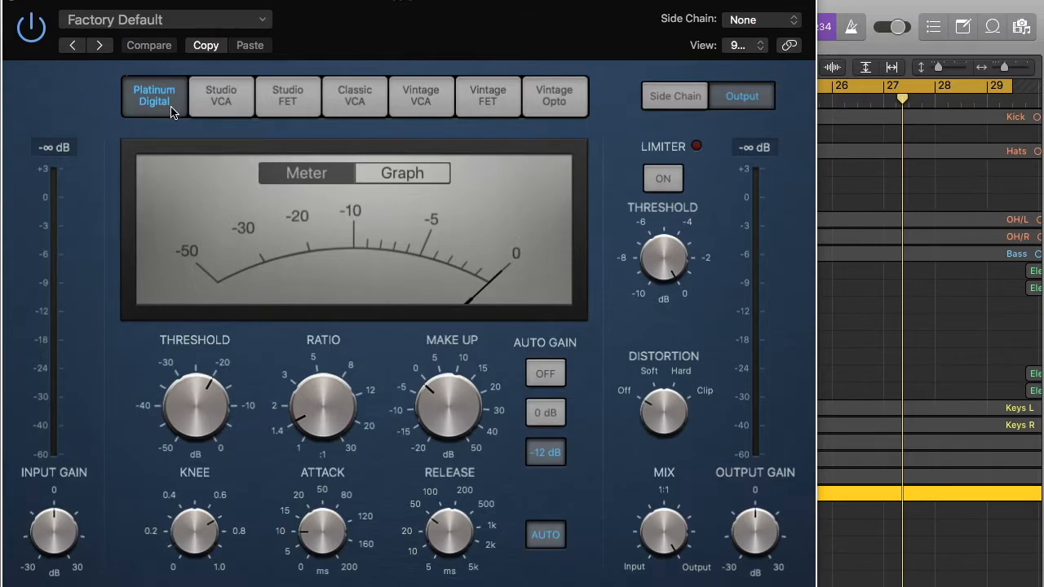
mouse_move(249, 110)
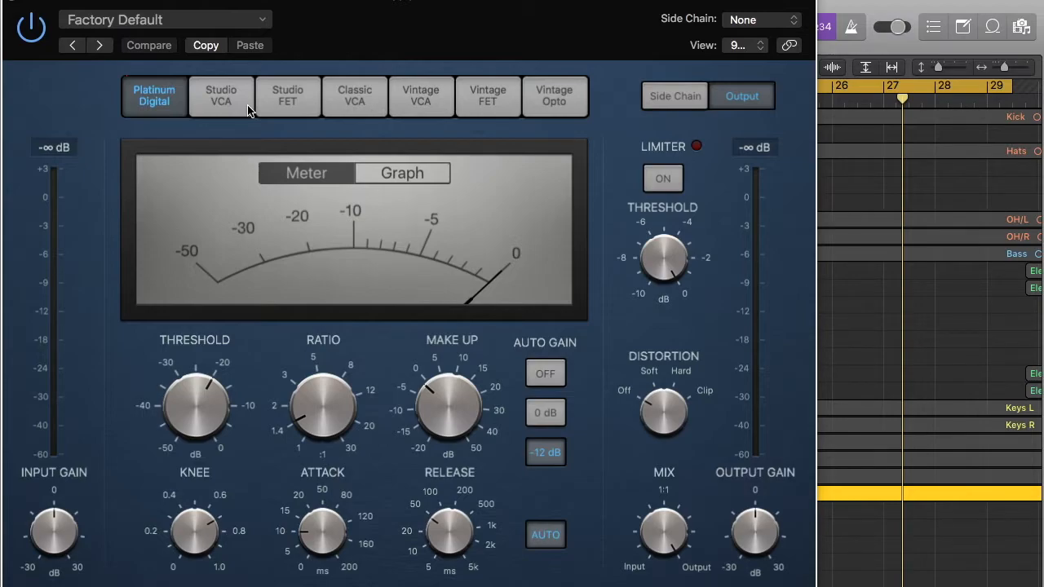
mouse_move(652, 74)
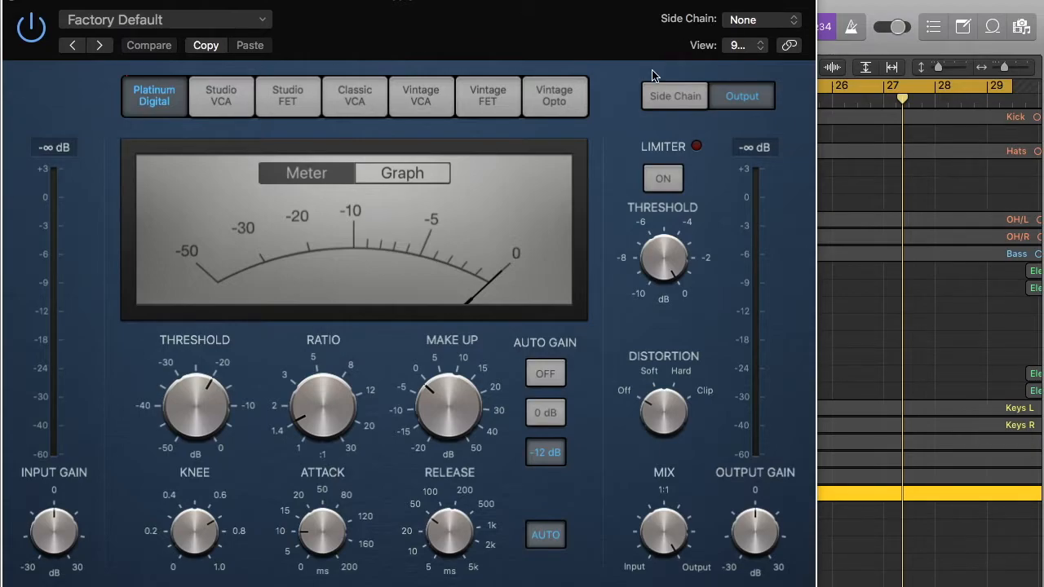
- Reveal the Compressor's side-chain Detection and Filter controls
left_click(674, 95)
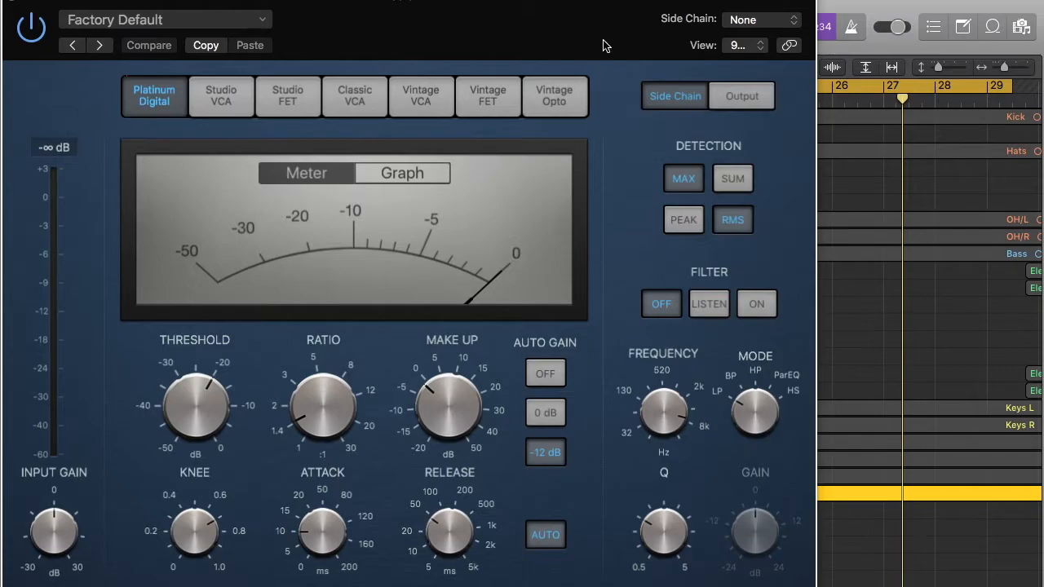
mouse_move(642, 114)
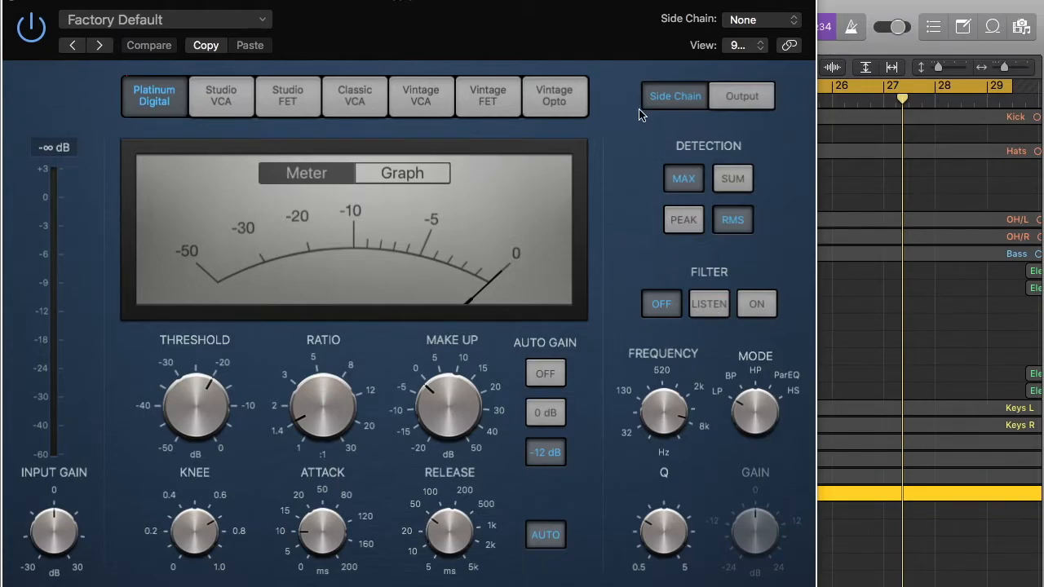
mouse_move(659, 153)
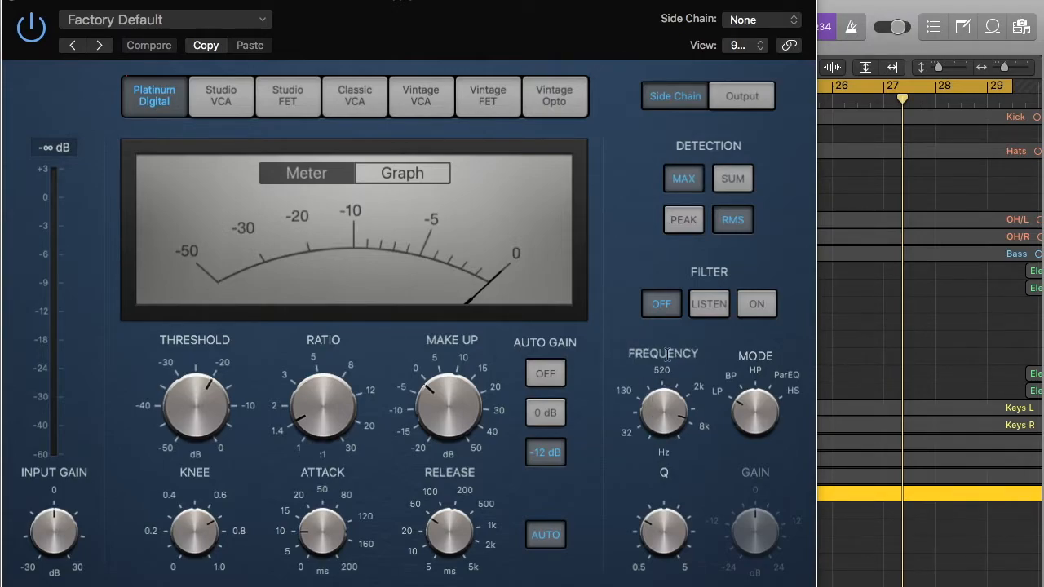
mouse_move(650, 368)
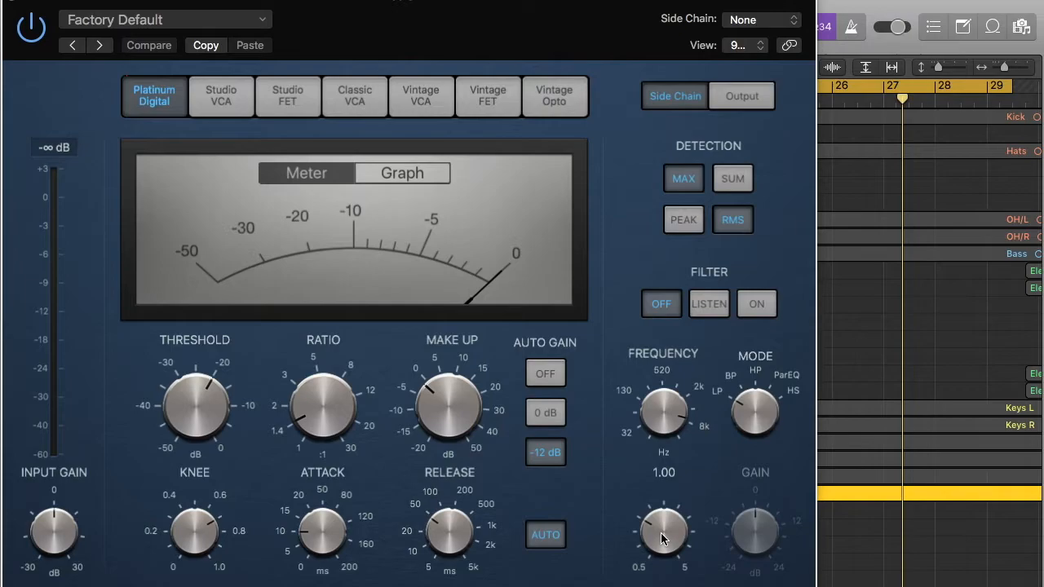
mouse_move(644, 535)
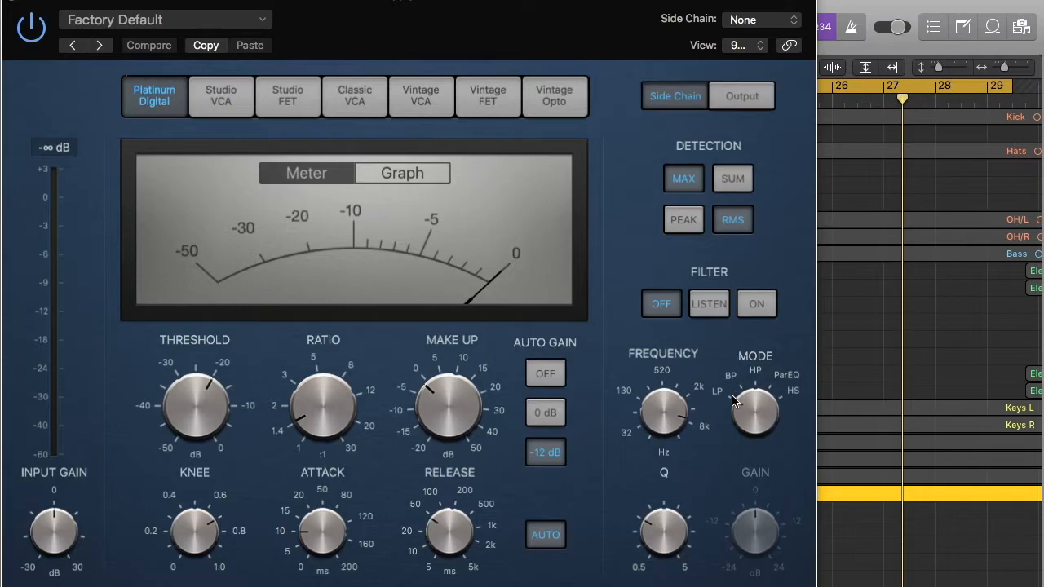
mouse_move(781, 385)
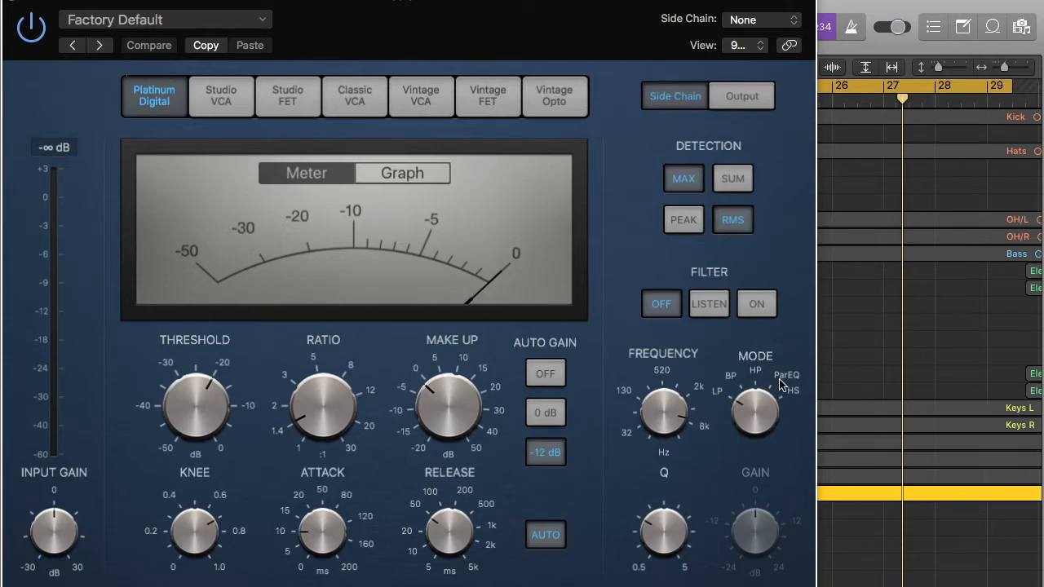
mouse_move(790, 400)
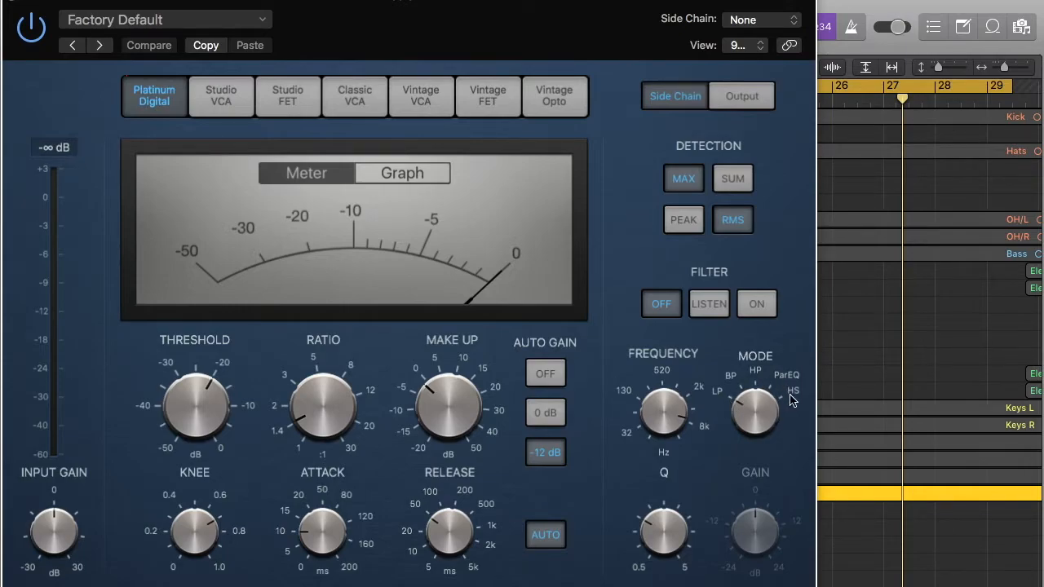
mouse_move(735, 388)
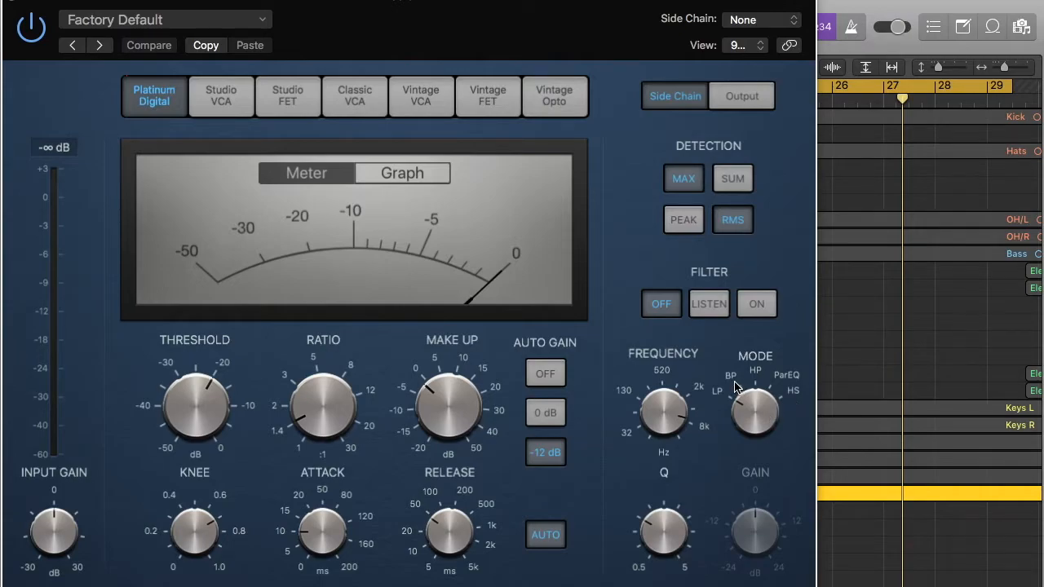
- Set the side-chain filter to band-pass and raise its frequency from 7040 Hz to about 10548 Hz
left_click(148, 45)
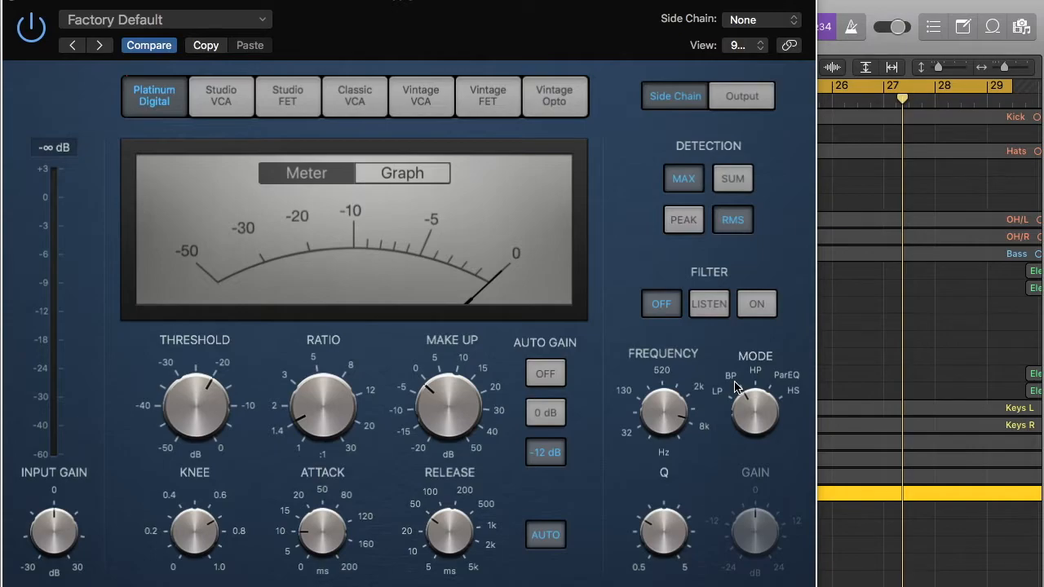
mouse_move(737, 387)
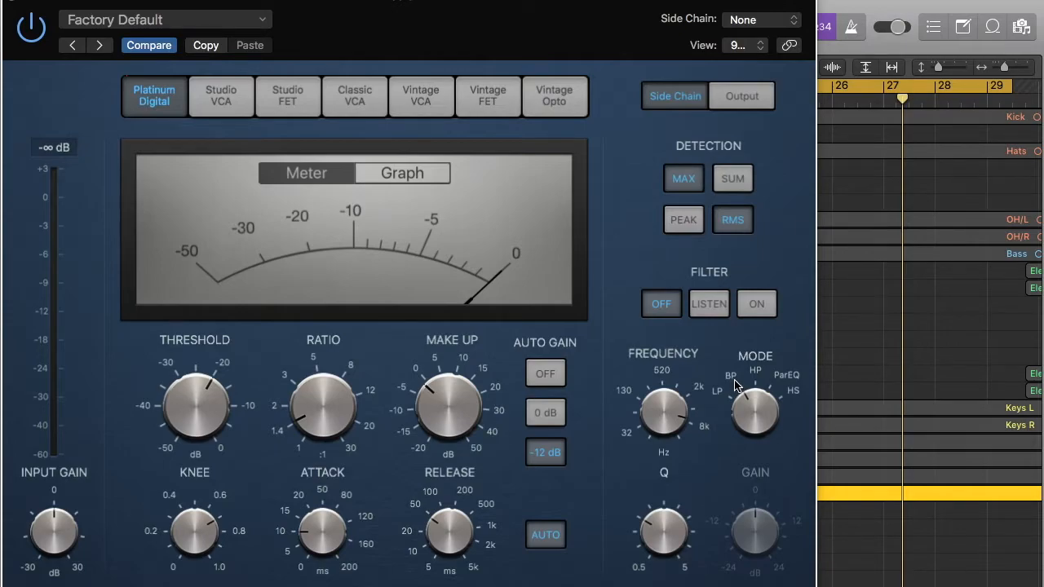
mouse_move(650, 338)
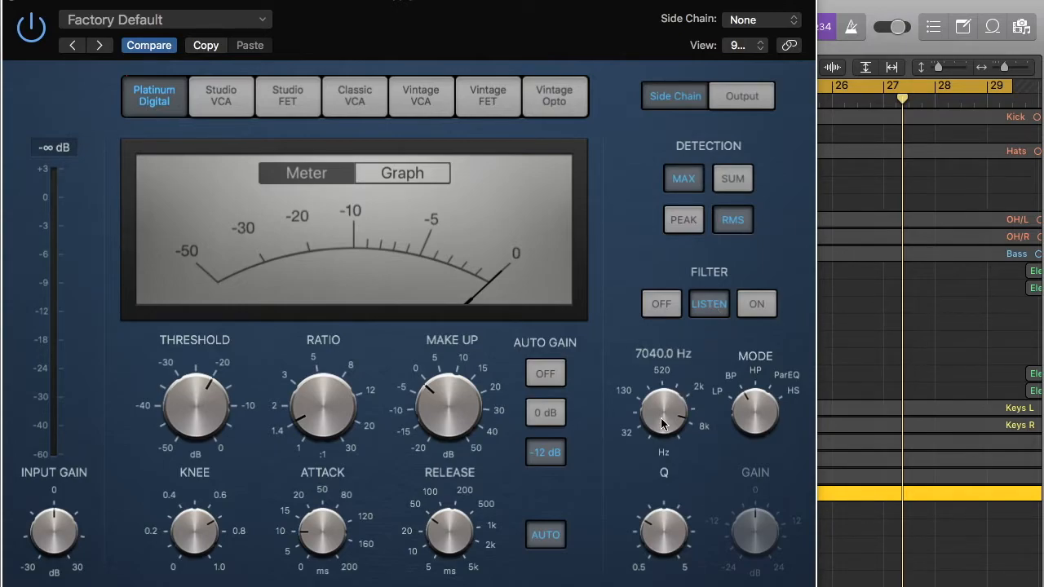
mouse_move(664, 418)
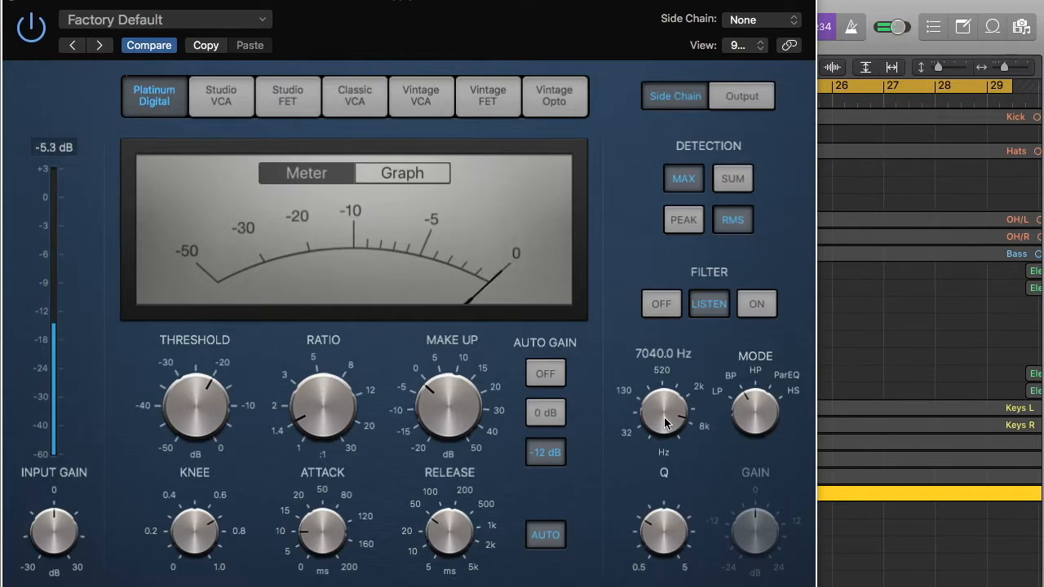
left_click_drag(663, 412, 673, 404)
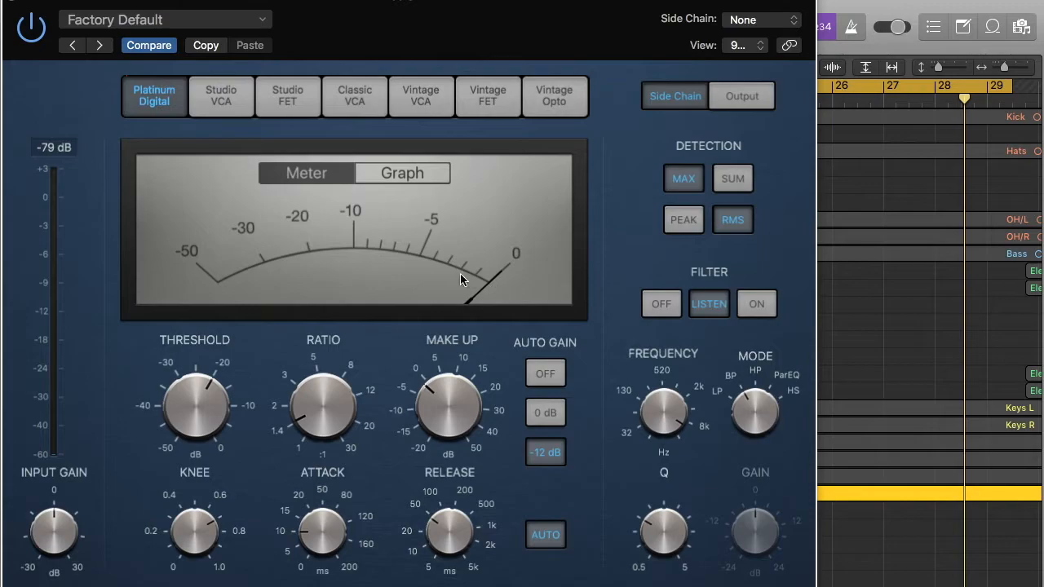
left_click_drag(663, 412, 664, 384)
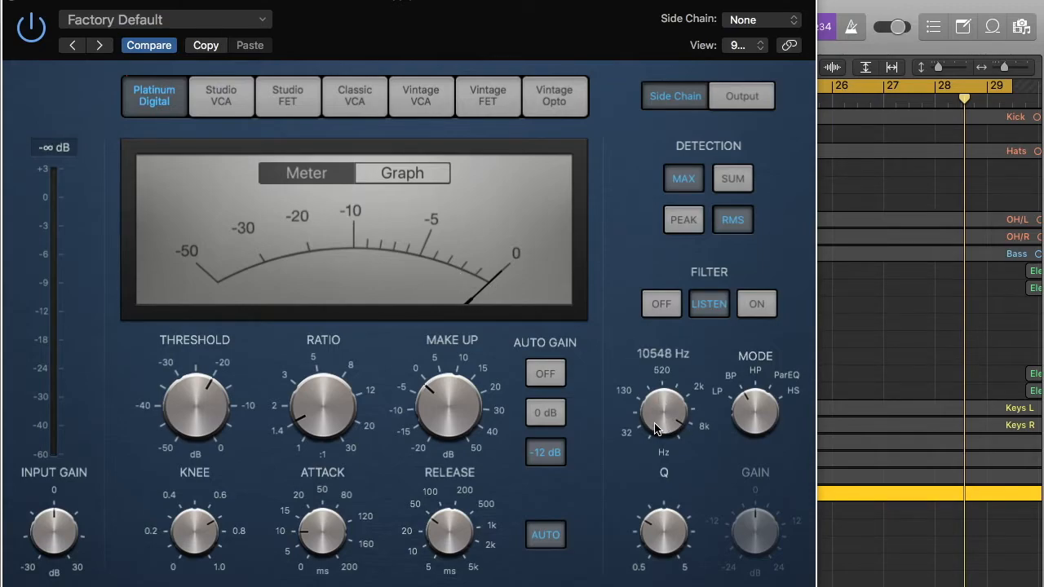
mouse_move(664, 421)
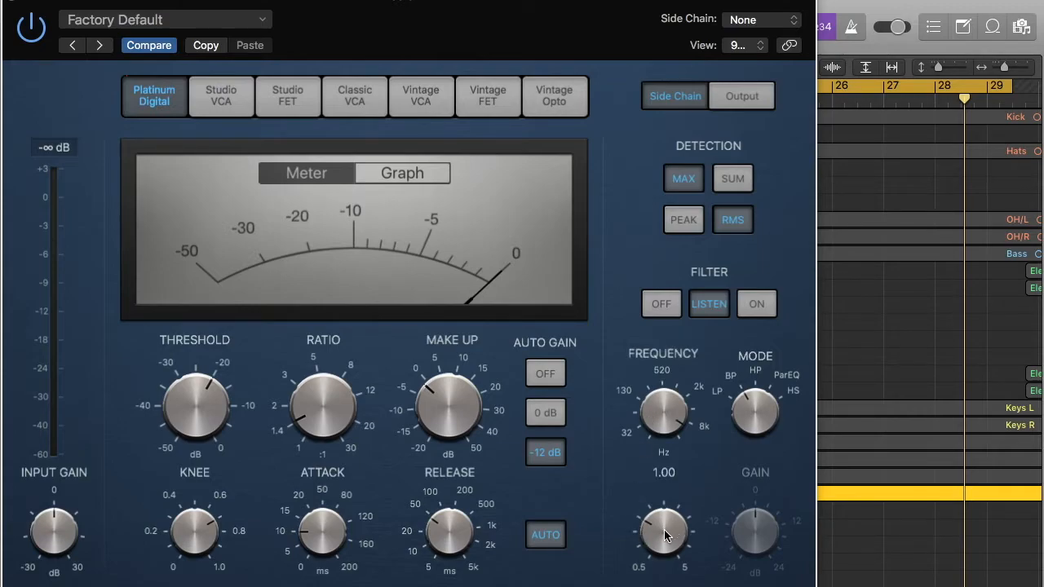
- Raise the side-chain filter Q to narrow the band and nudge its frequency up to about 11175 Hz
left_click_drag(663, 531, 663, 399)
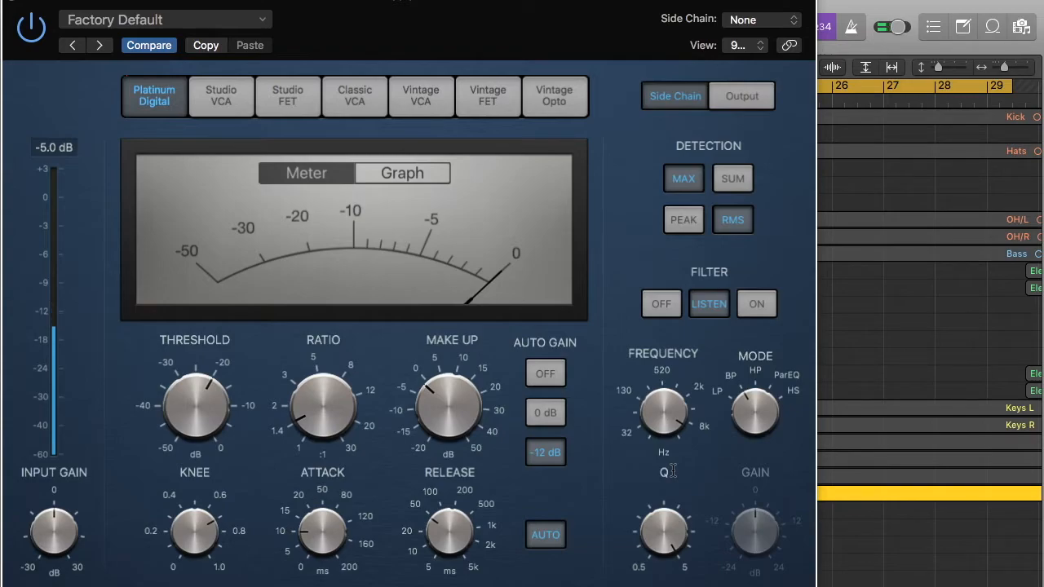
left_click_drag(664, 412, 664, 384)
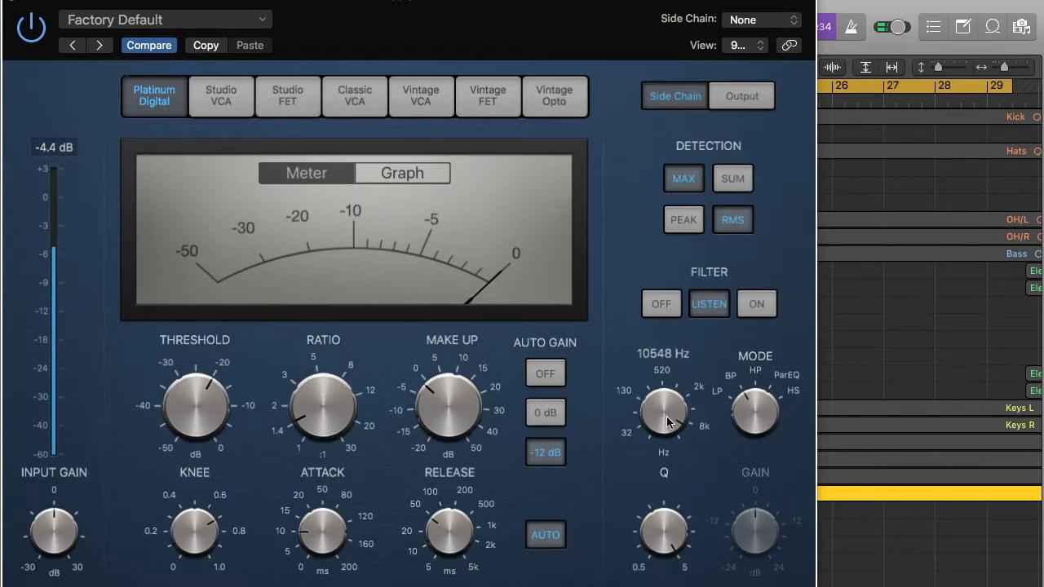
left_click_drag(664, 416, 667, 404)
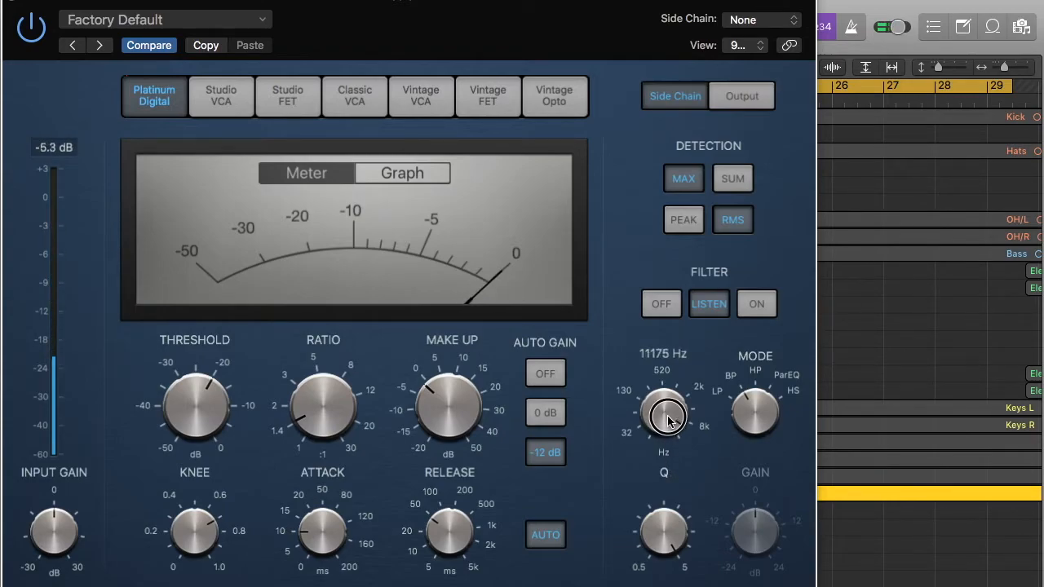
left_click_drag(665, 416, 666, 414)
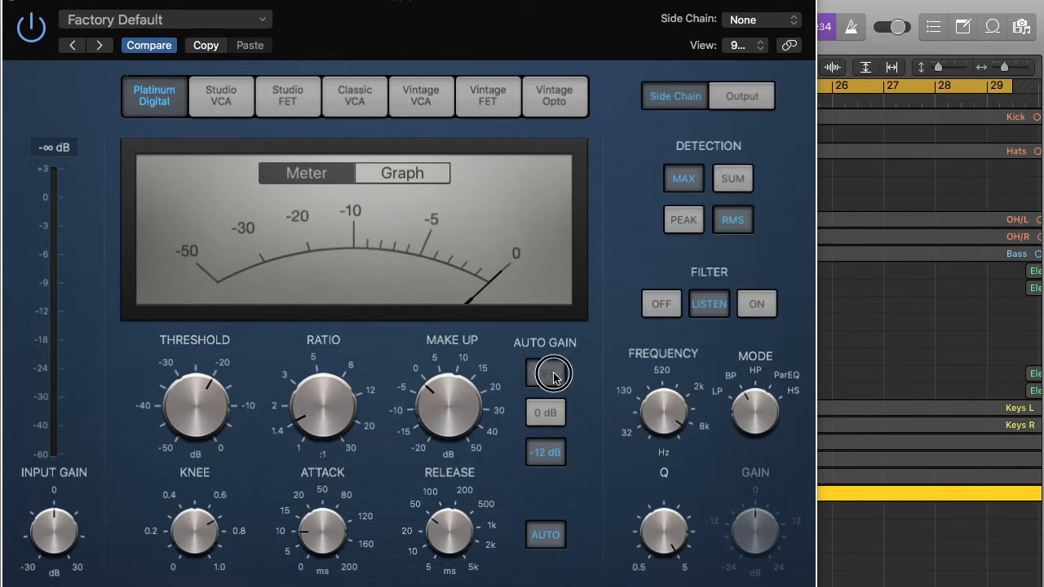
- Switch the Compressor's Auto Gain compensation to OFF
left_click(545, 373)
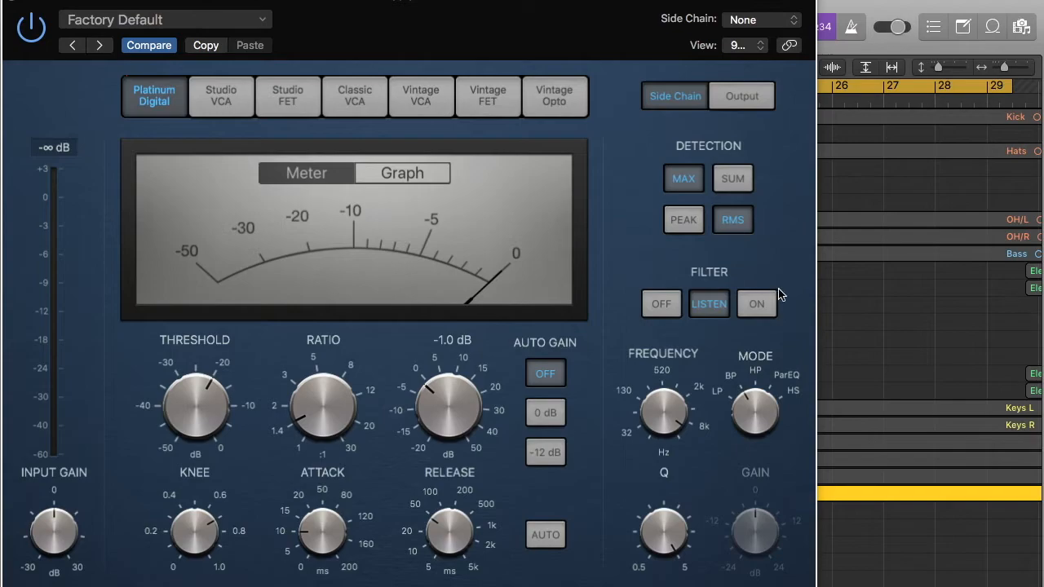
left_click_drag(196, 408, 212, 392)
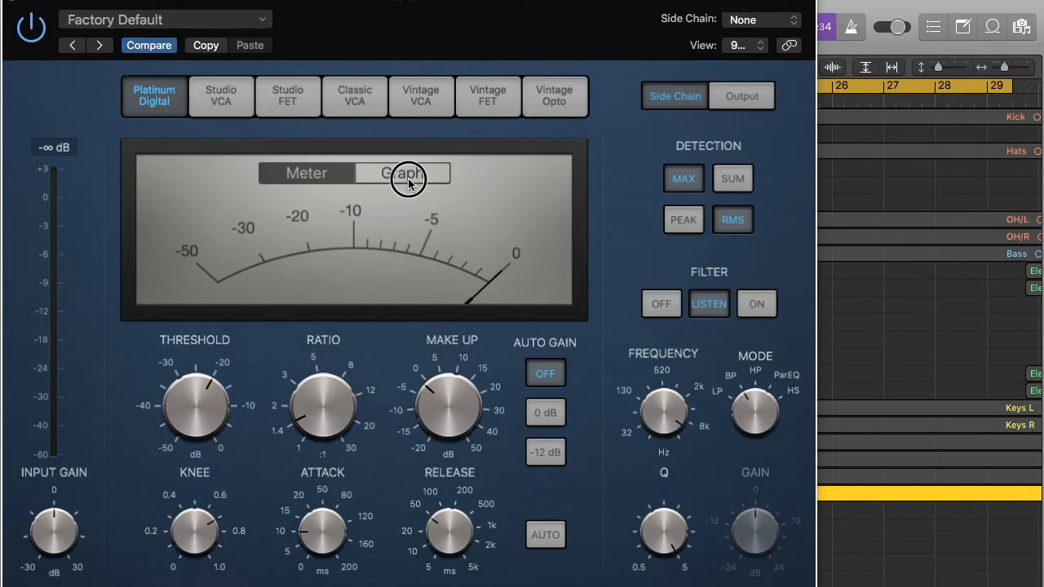
- Show the compression graph, lower the threshold, and settle the ratio at 2.5:1 after trying 2.9 and 3.1
left_click(403, 173)
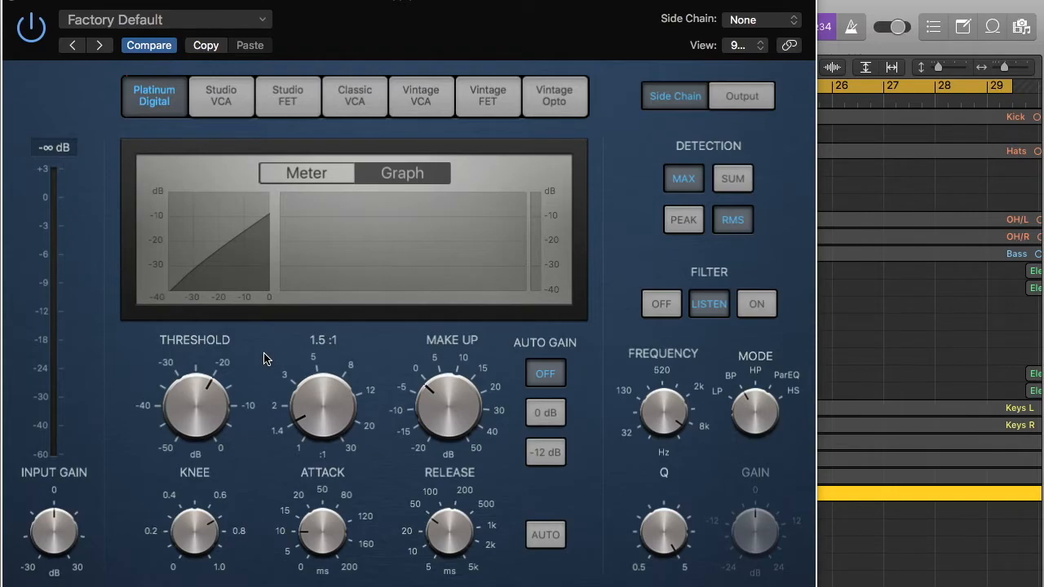
mouse_move(275, 357)
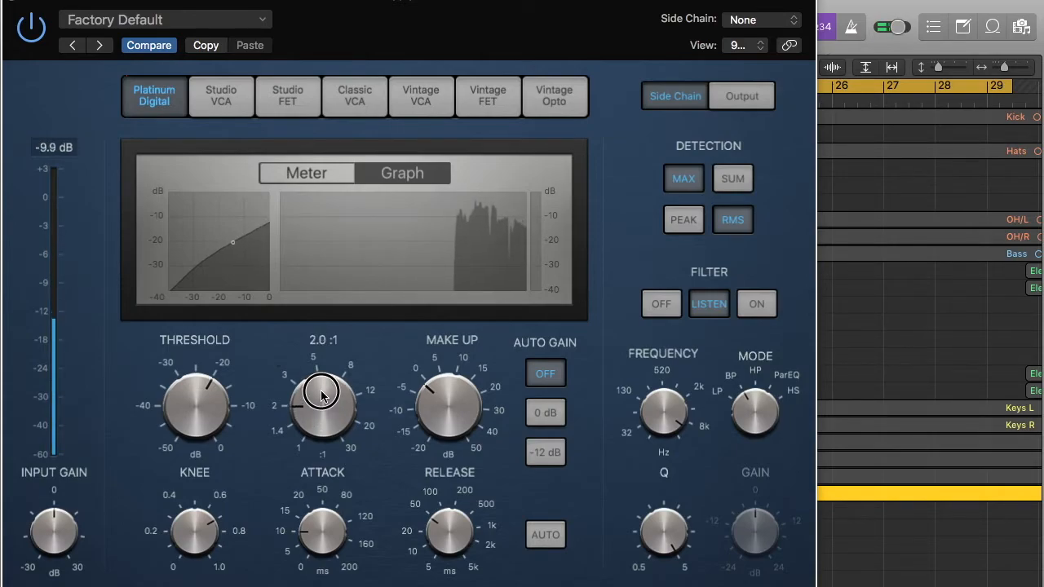
left_click_drag(322, 396, 196, 457)
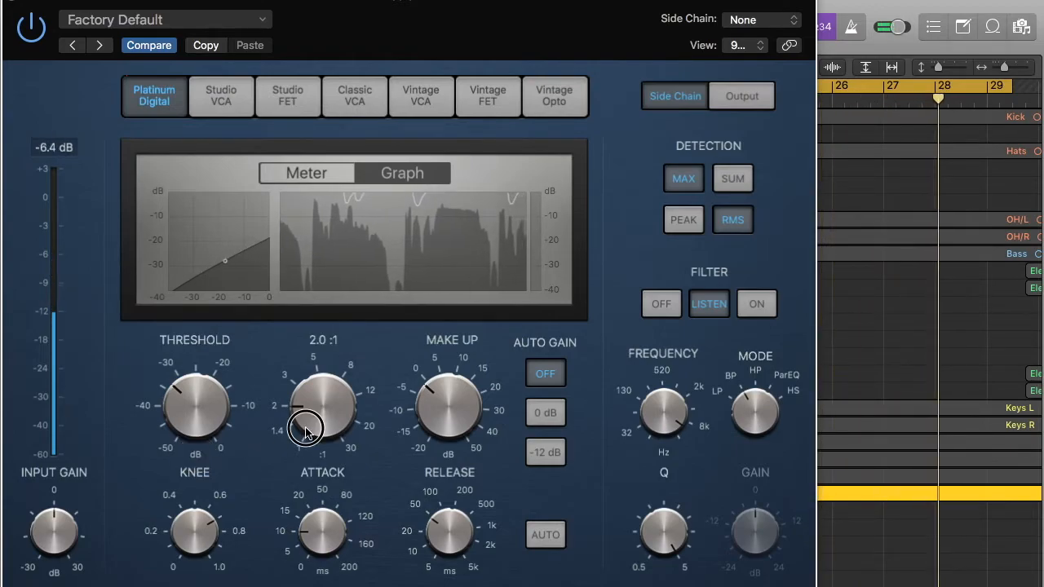
left_click_drag(306, 428, 308, 404)
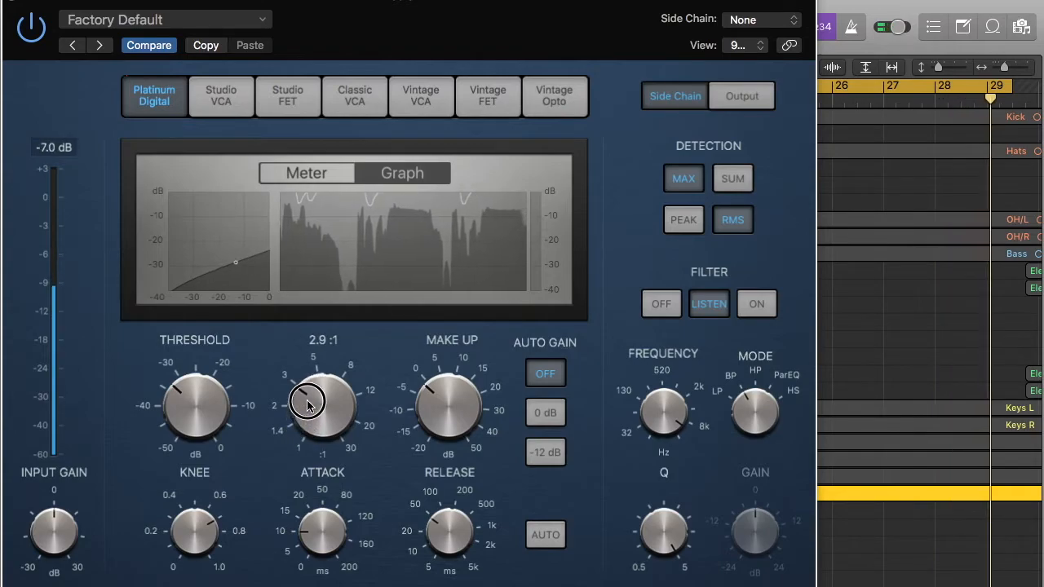
left_click_drag(308, 405, 314, 400)
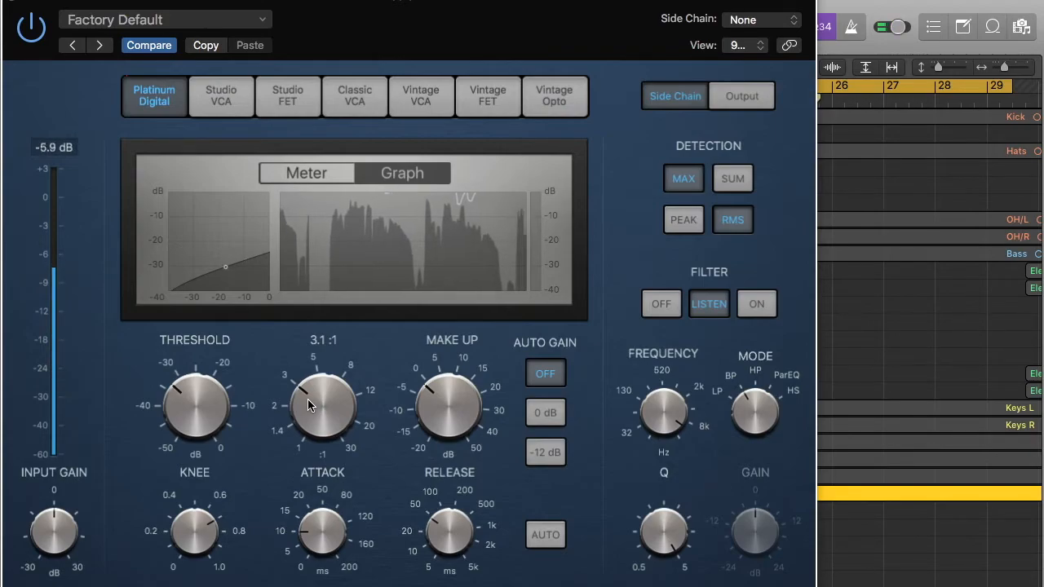
left_click_drag(322, 404, 310, 412)
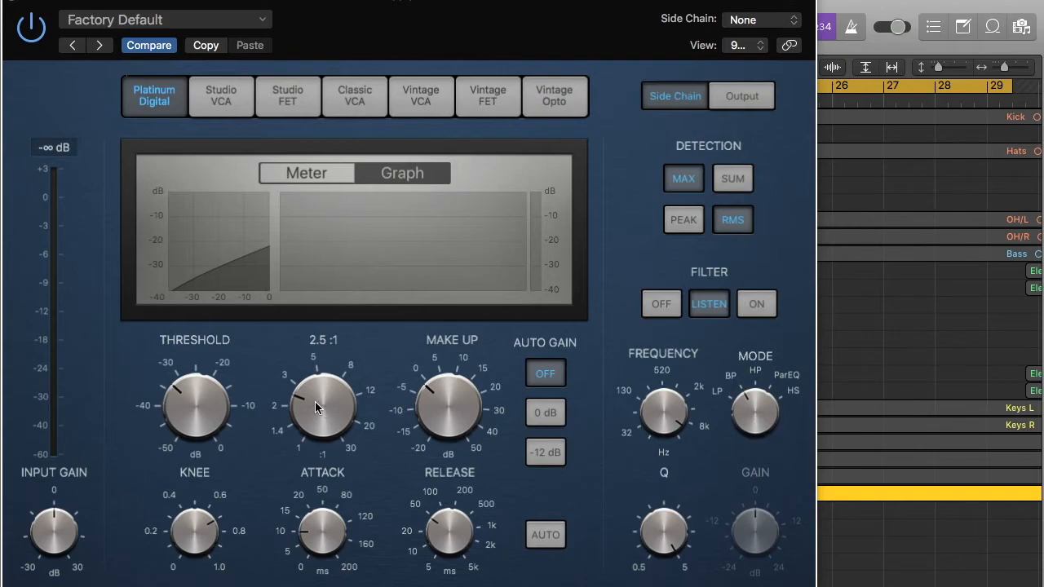
mouse_move(285, 412)
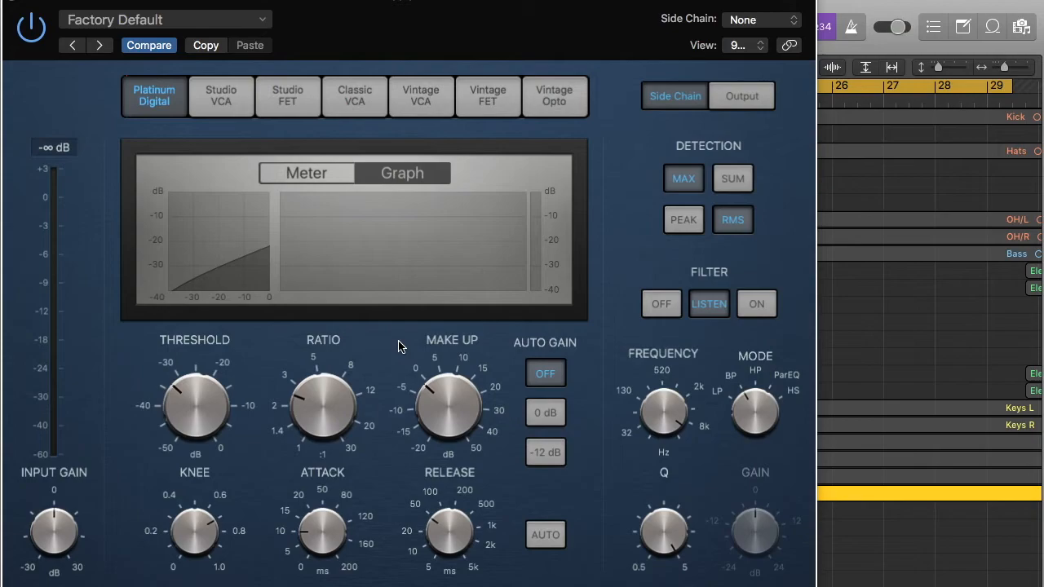
mouse_move(408, 238)
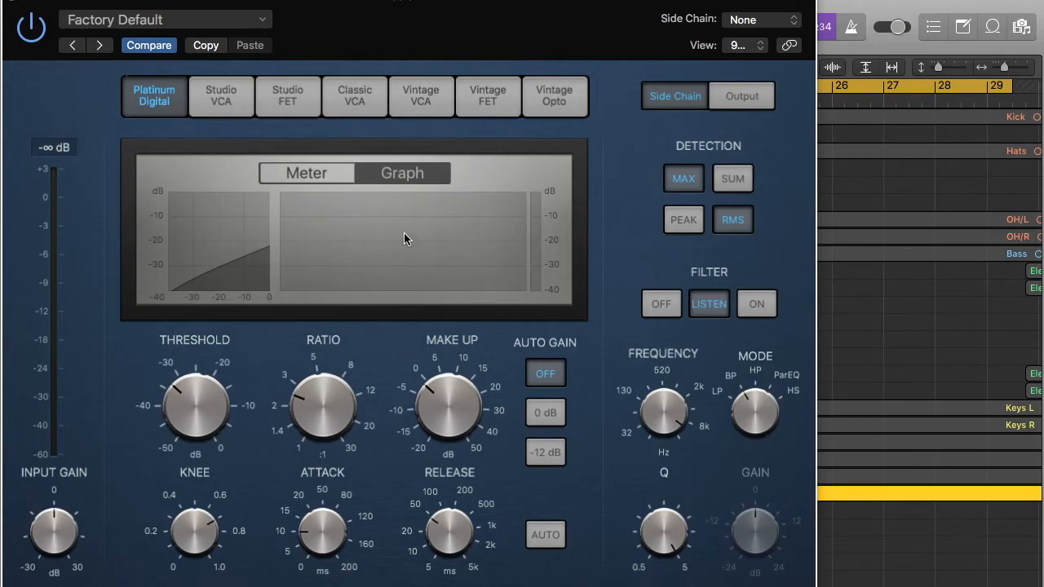
mouse_move(465, 225)
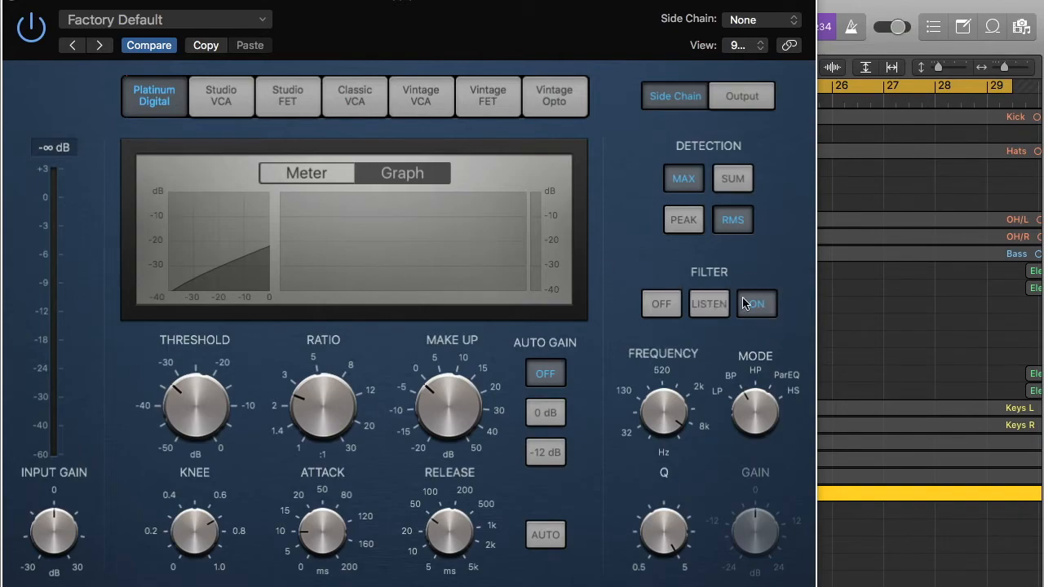
- Turn the side-chain Filter ON instead of Listen and return to the side-chain view
left_click(756, 304)
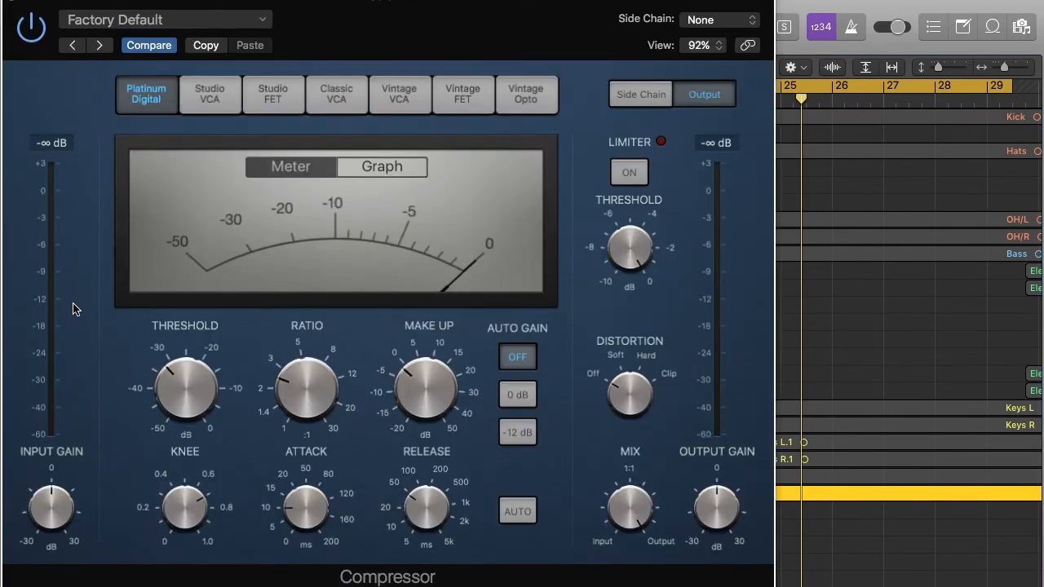
mouse_move(665, 332)
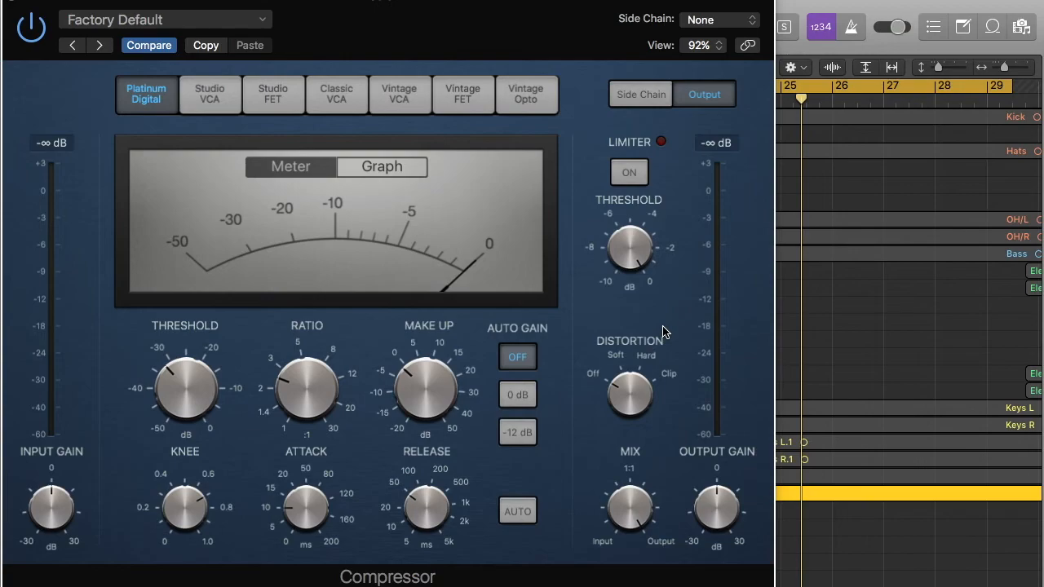
left_click(640, 93)
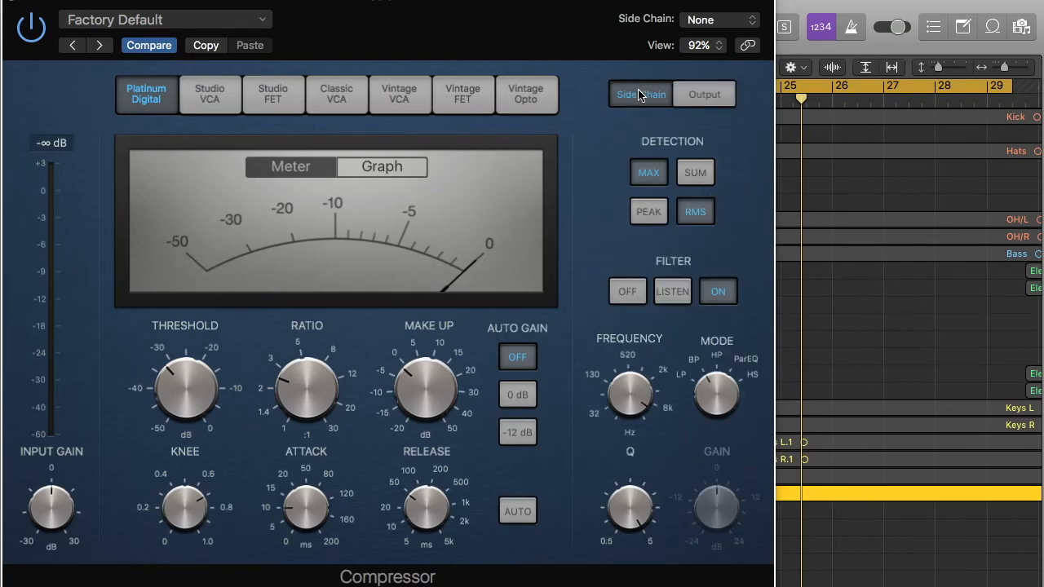